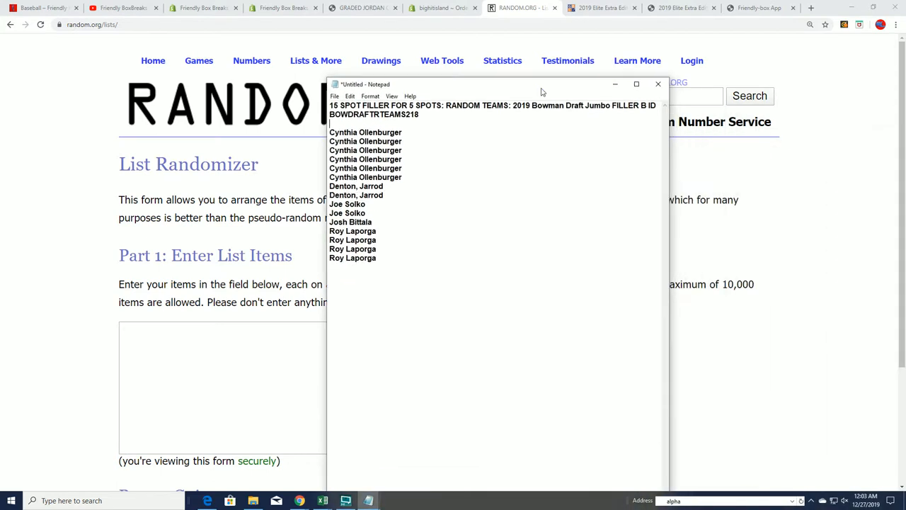
# - Select the filler entrant names in Notepad to move them into the RANDOM.ORG list field
pyautogui.doubleClick(623, 104)
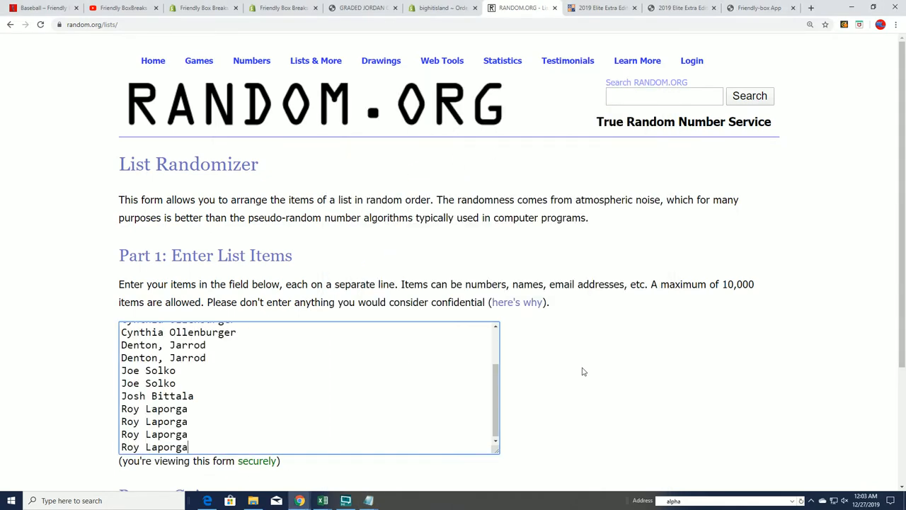
pyautogui.scroll(-3)
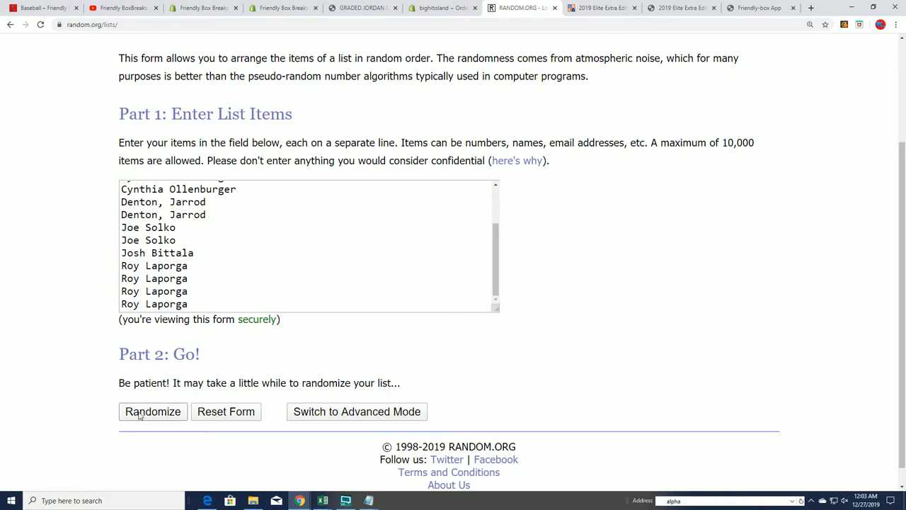
pyautogui.click(153, 410)
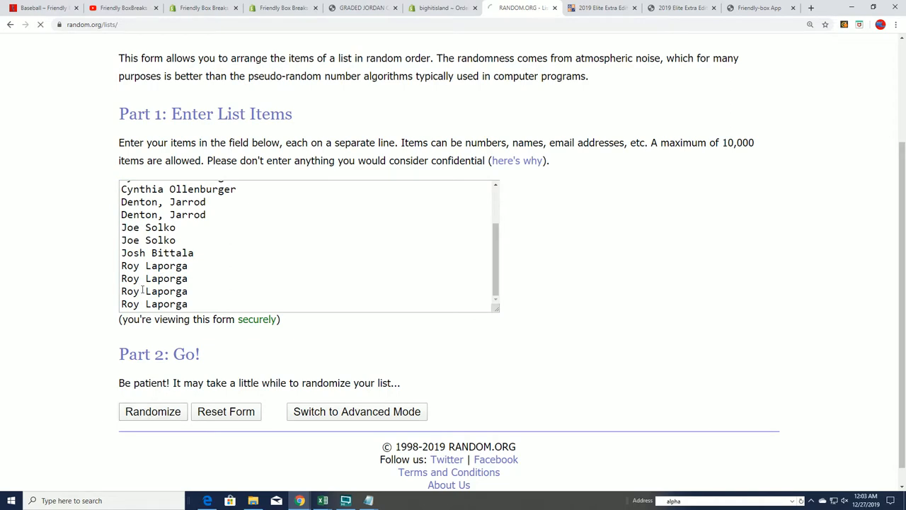
pyautogui.click(153, 411)
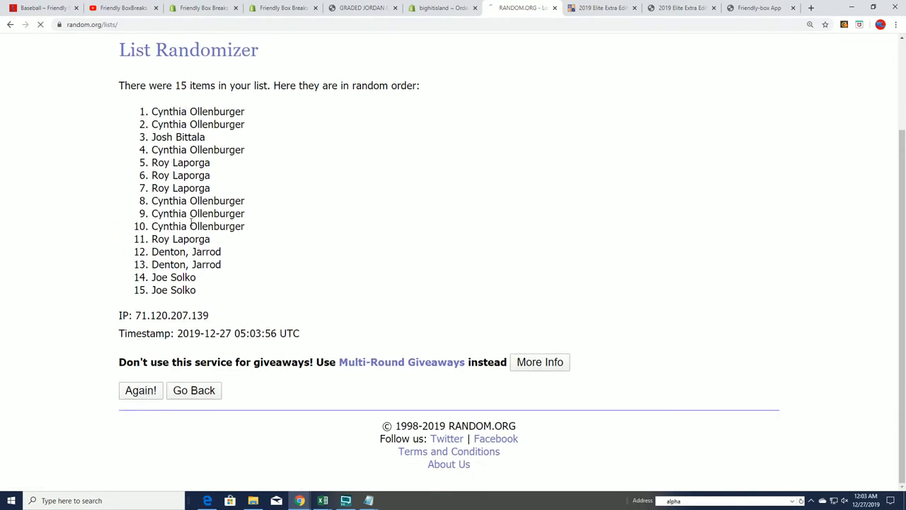
pyautogui.click(140, 391)
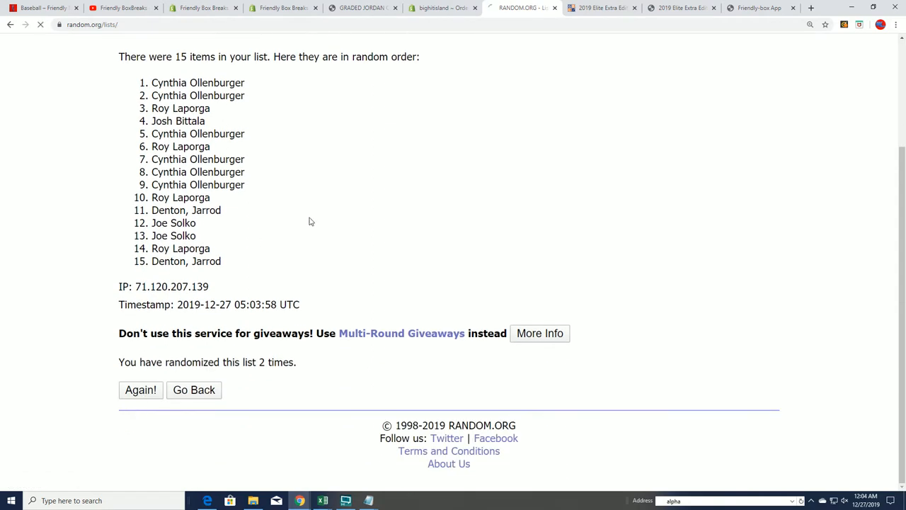
pyautogui.click(140, 389)
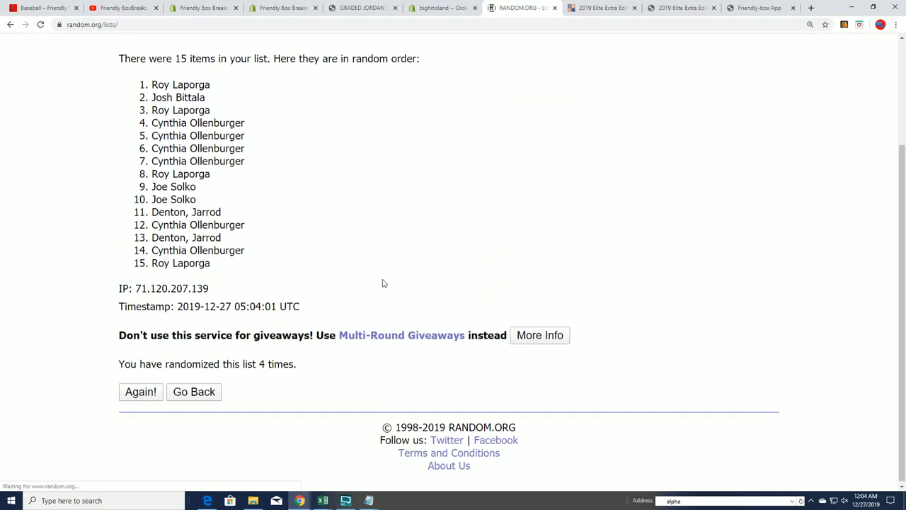
pyautogui.click(140, 390)
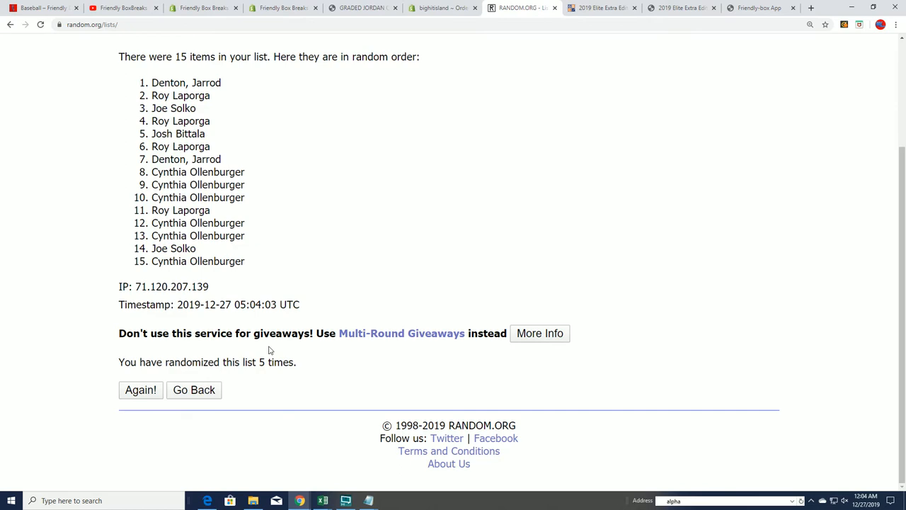
pyautogui.click(140, 390)
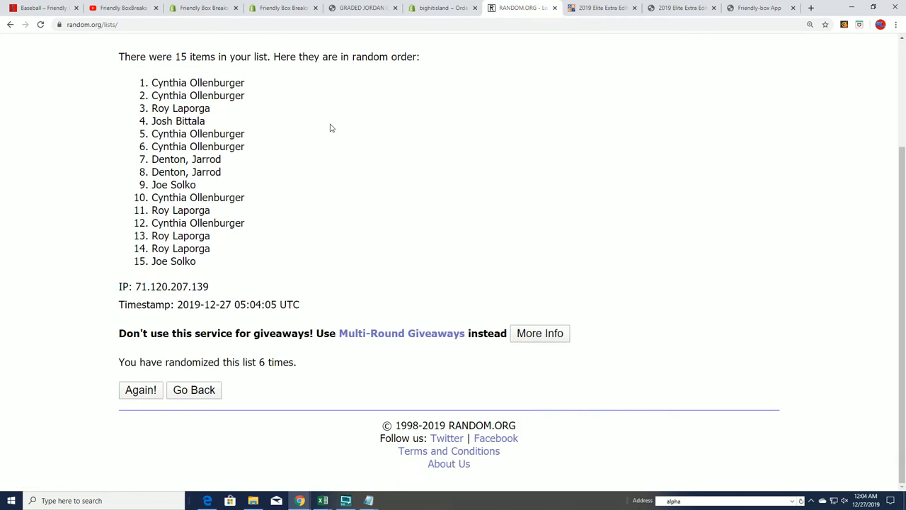
pyautogui.click(140, 389)
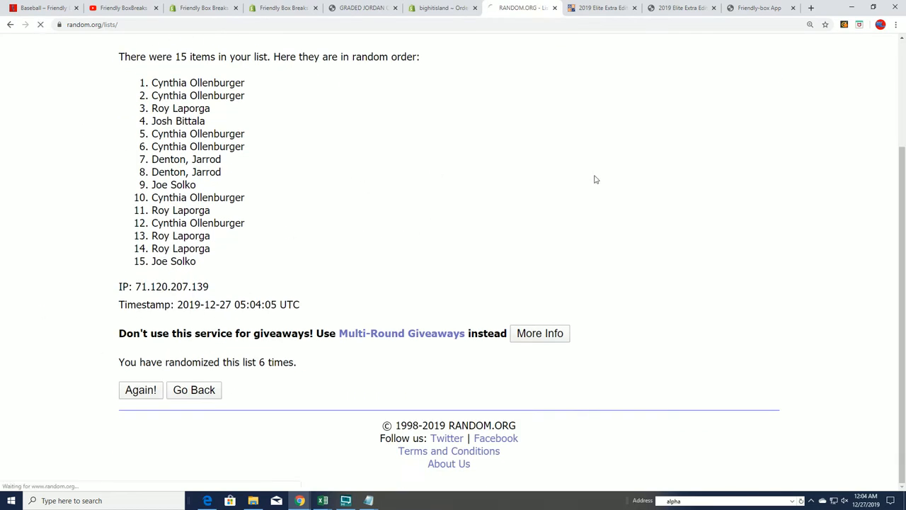
pyautogui.click(140, 390)
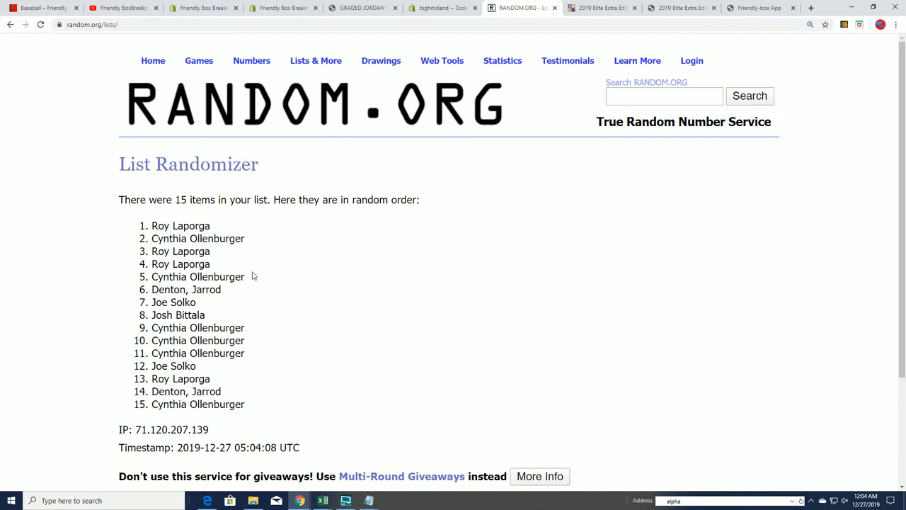
# - Highlight the top five names from the final shuffle for copying into Notepad
pyautogui.moveTo(151, 225); pyautogui.dragTo(246, 276)
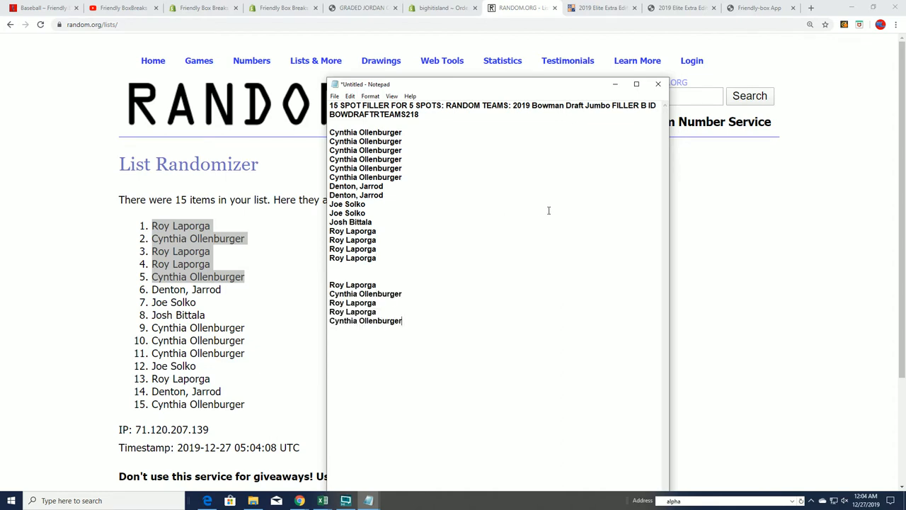
pyautogui.moveTo(399, 235)
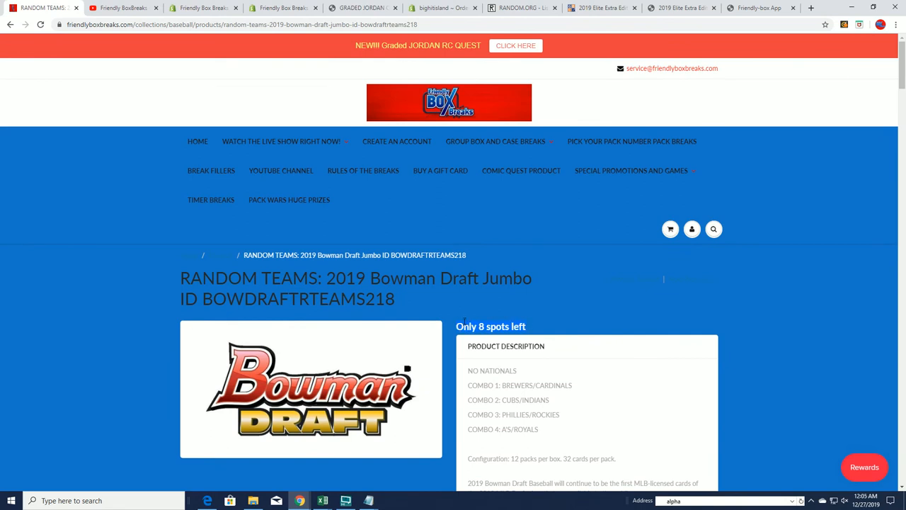
pyautogui.moveTo(379, 204)
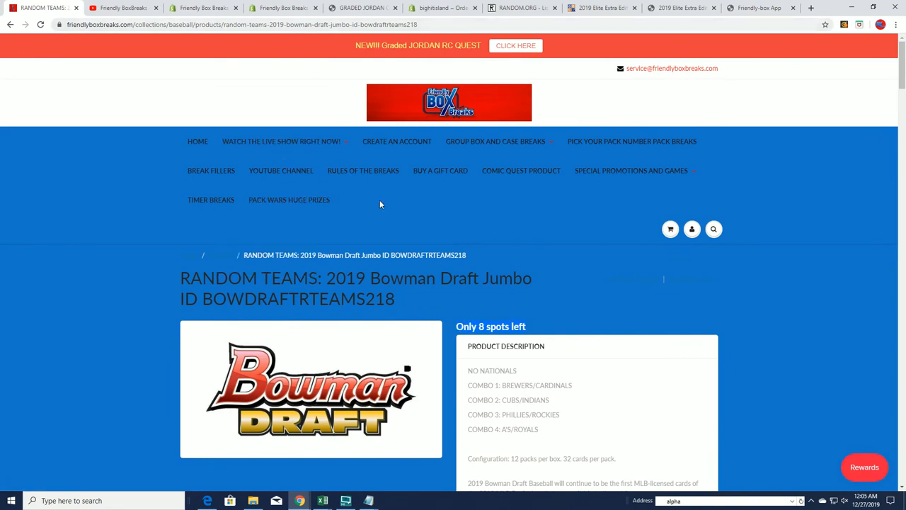